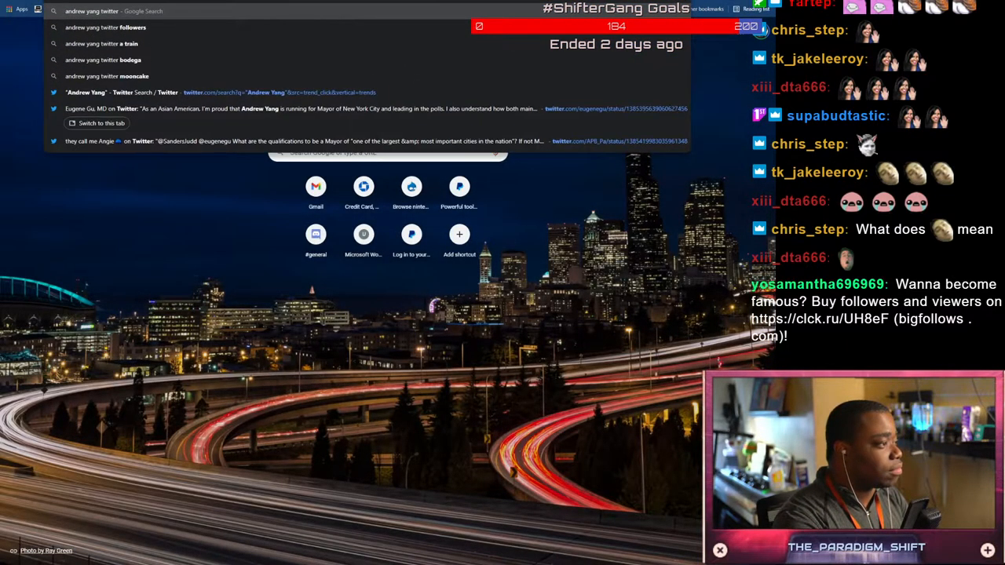
Load the suggested Andrew Yang tweet on the Derek Chauvin guilty verdict
{"action": "key", "text": "Return"}
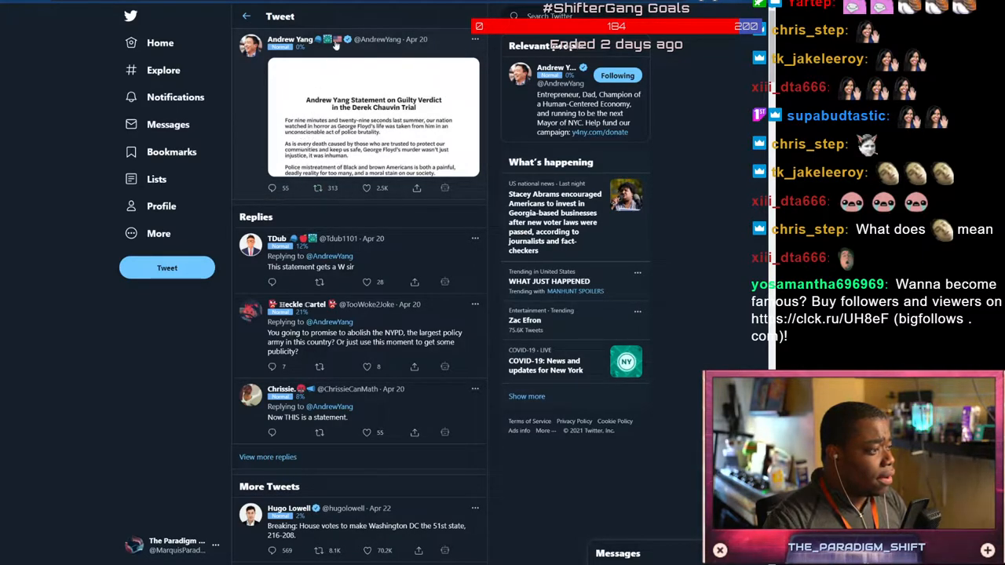
Search 'Andrew Yang LGBT' and open the New York Times tweet on his LGBTQ group remarks
{"action": "left_click", "coordinate": [358, 118]}
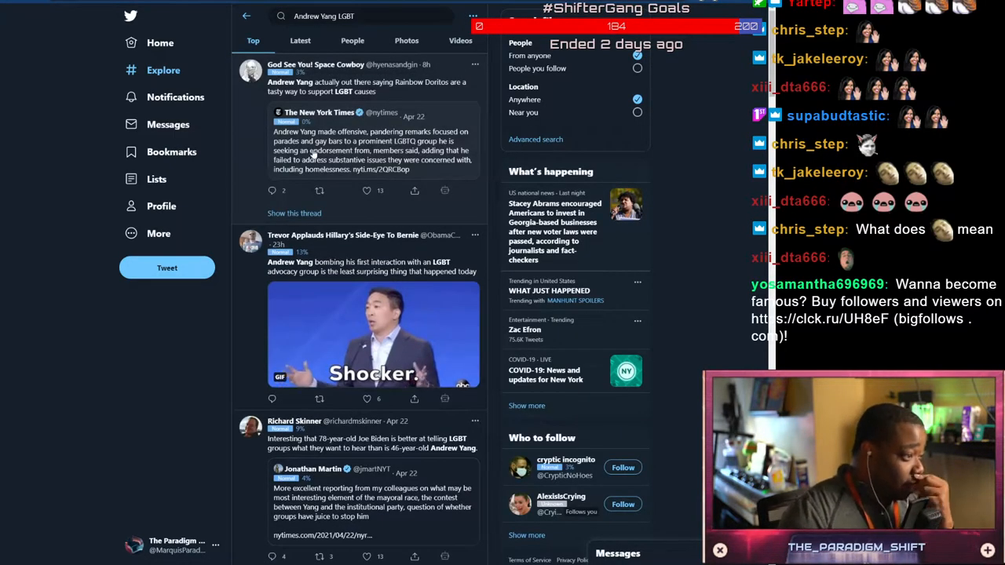
{"action": "left_click", "coordinate": [369, 141]}
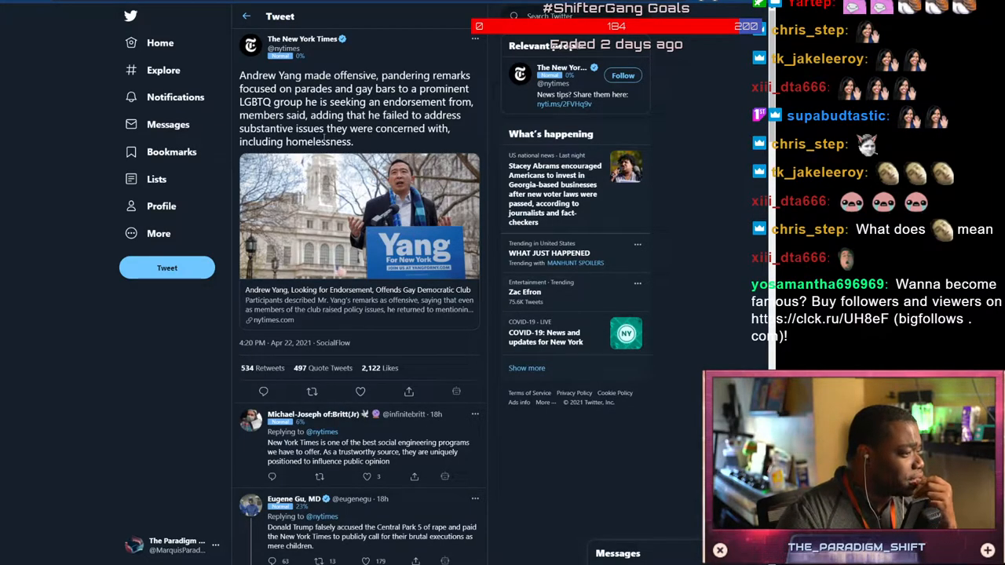
{"action": "scroll", "scroll_direction": "down", "scroll_amount": 3}
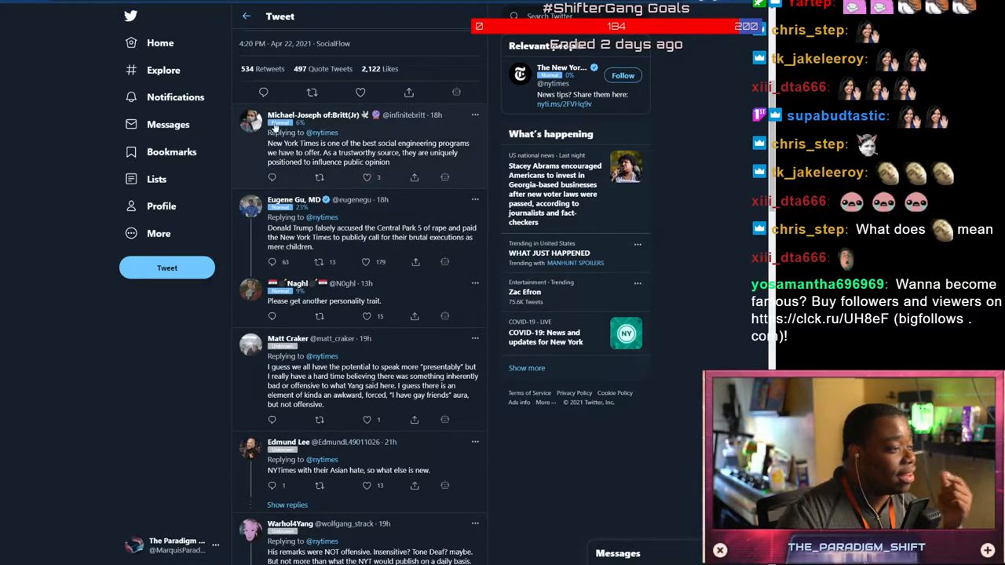
{"action": "scroll", "scroll_direction": "down", "scroll_amount": 3}
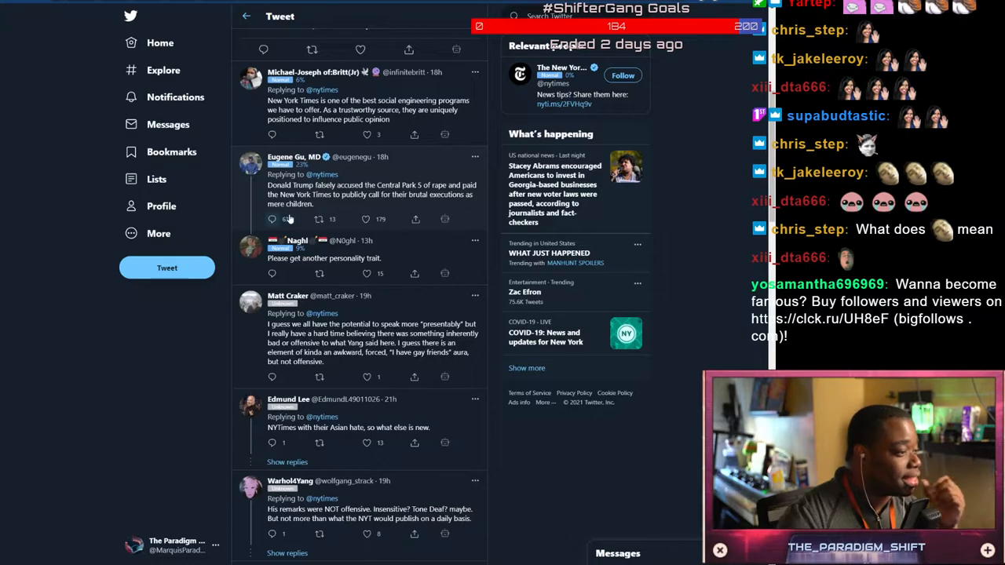
{"action": "scroll", "scroll_direction": "down", "scroll_amount": 3}
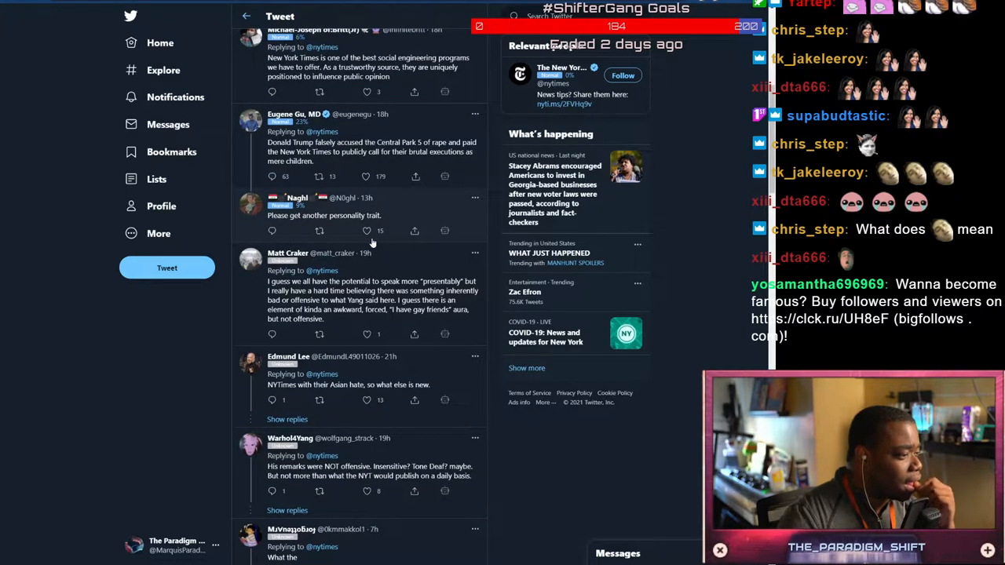
{"action": "scroll", "scroll_direction": "down", "scroll_amount": 3}
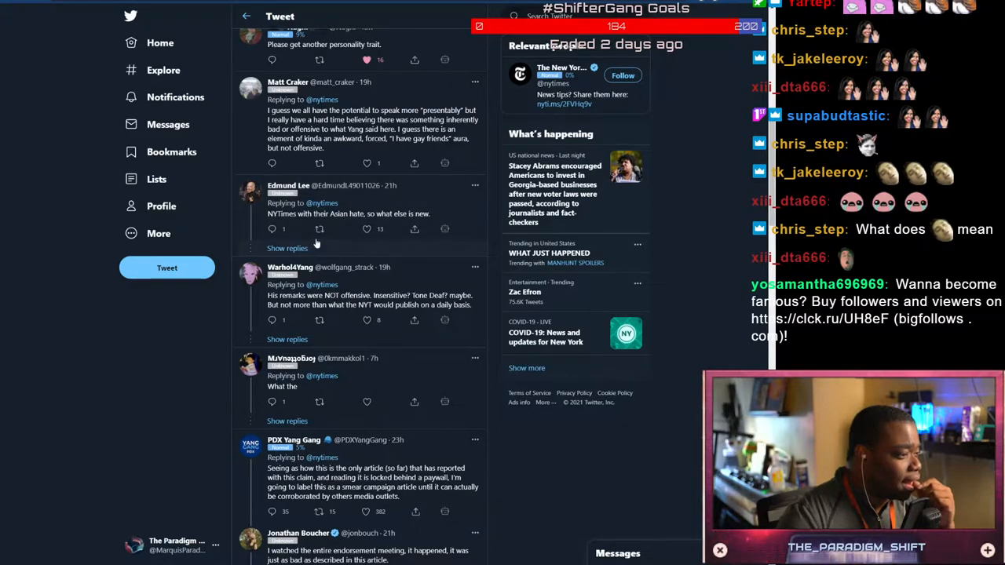
{"action": "scroll", "scroll_direction": "down", "scroll_amount": 3}
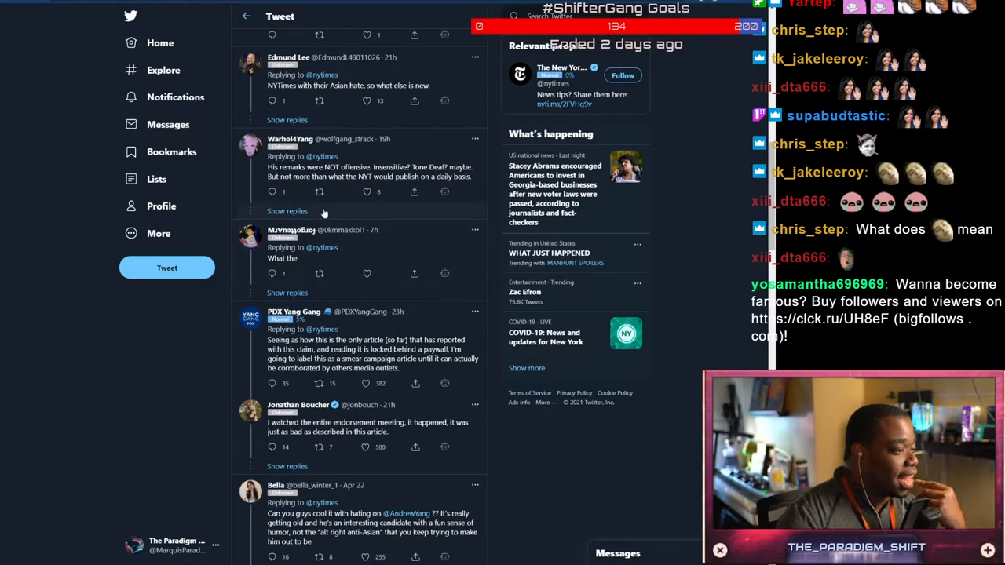
{"action": "scroll", "scroll_direction": "down", "scroll_amount": 3}
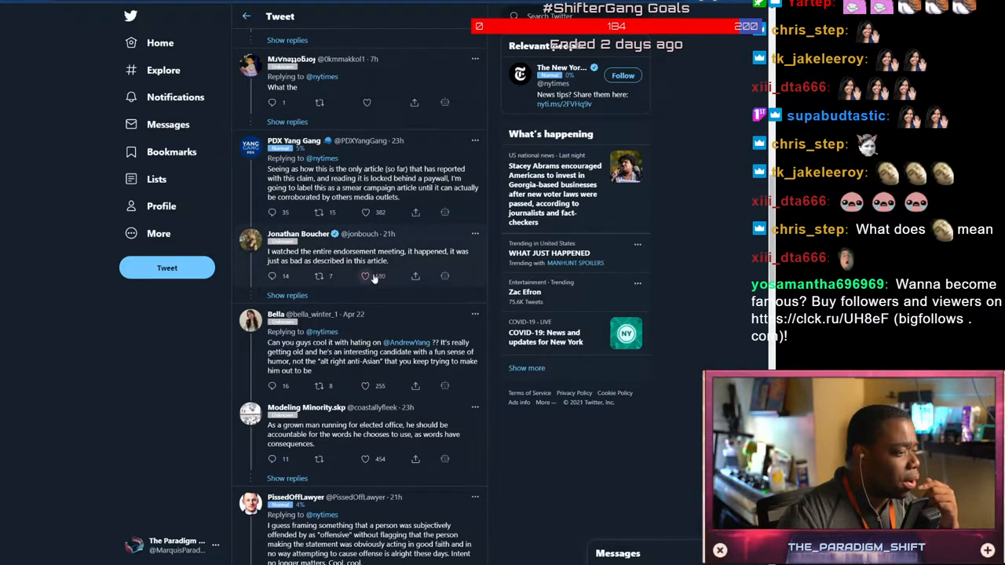
{"action": "scroll", "scroll_direction": "down", "scroll_amount": 3}
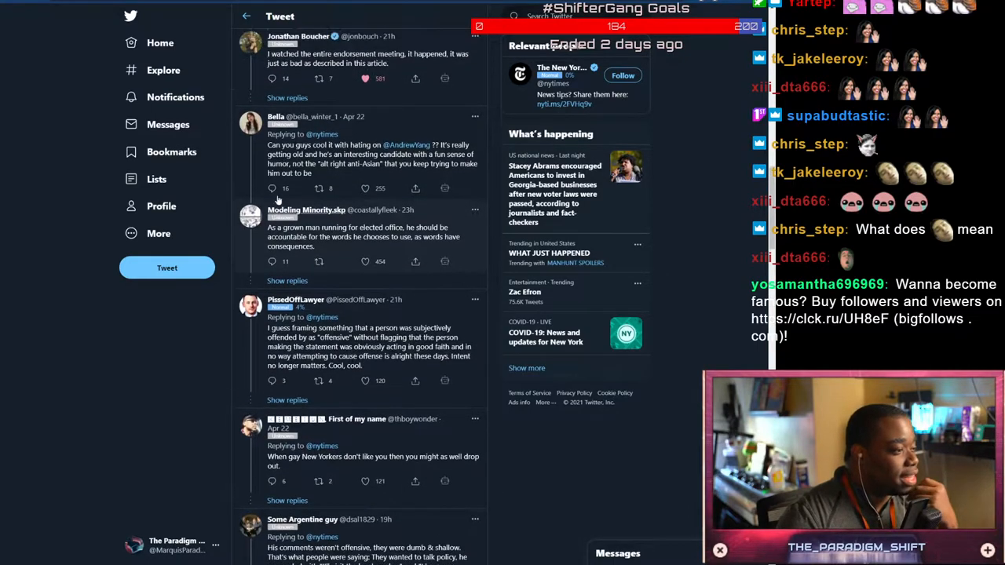
{"action": "scroll", "scroll_direction": "down", "scroll_amount": 3}
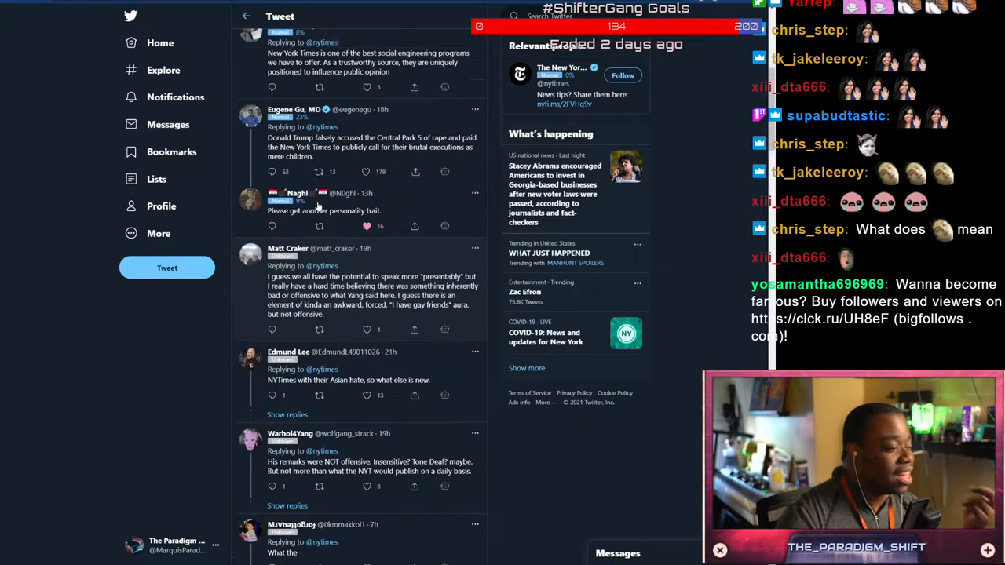
{"action": "scroll", "scroll_direction": "up", "scroll_amount": 3}
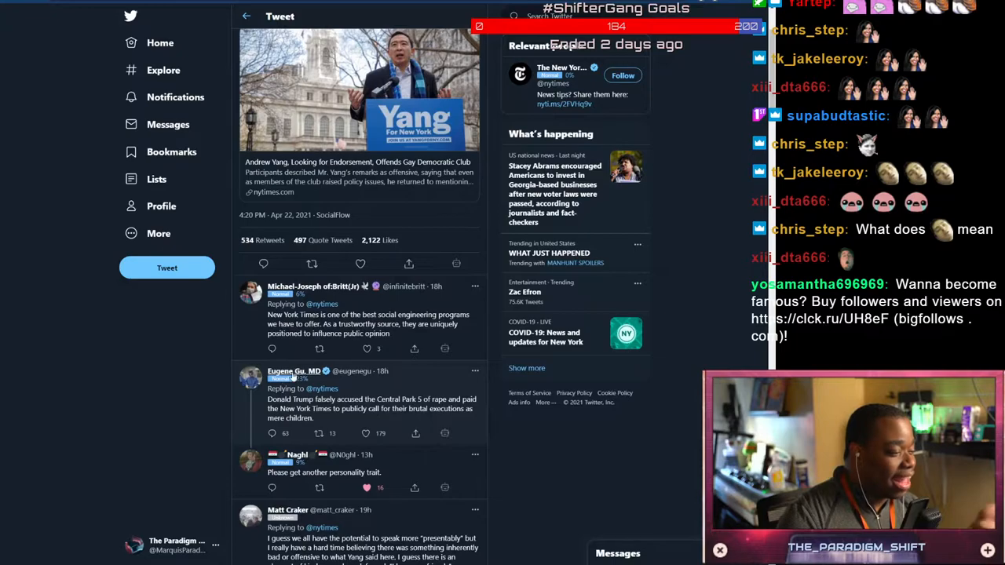
{"action": "mouse_move", "coordinate": [296, 371]}
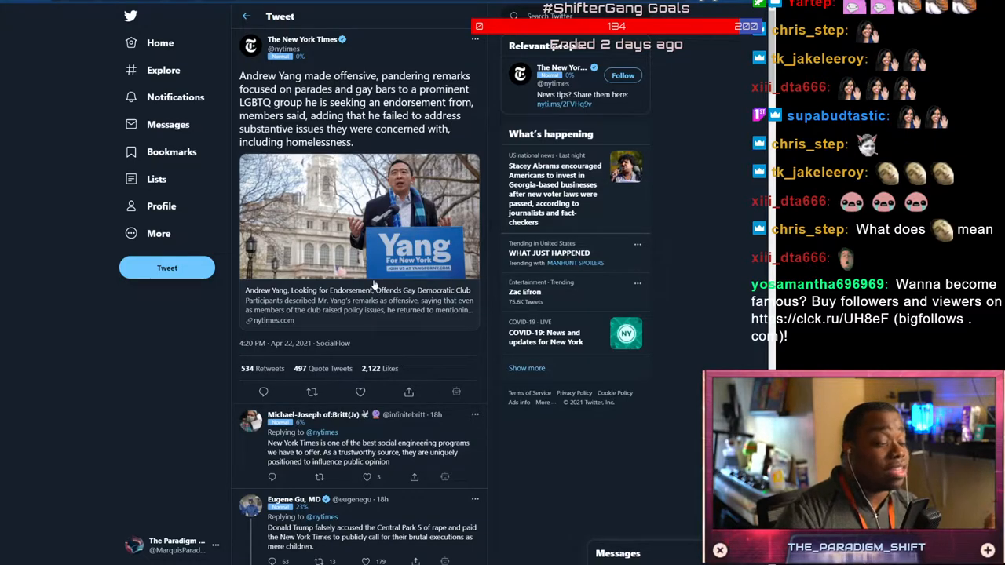
{"action": "mouse_move", "coordinate": [377, 286]}
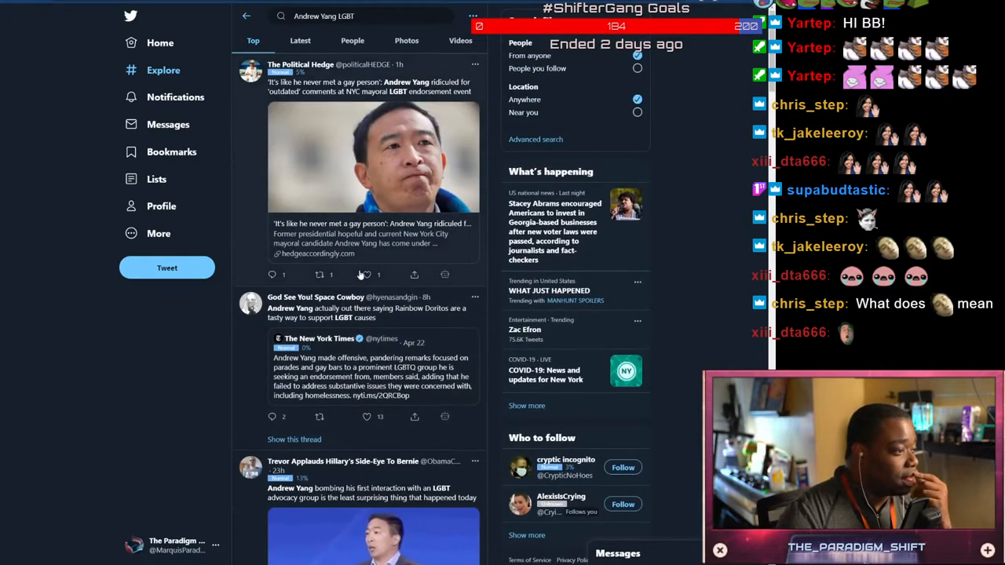
Scroll the search results down to Sam Mintz's tweet with the NYT quote screenshot
{"action": "scroll", "scroll_direction": "down", "scroll_amount": 3}
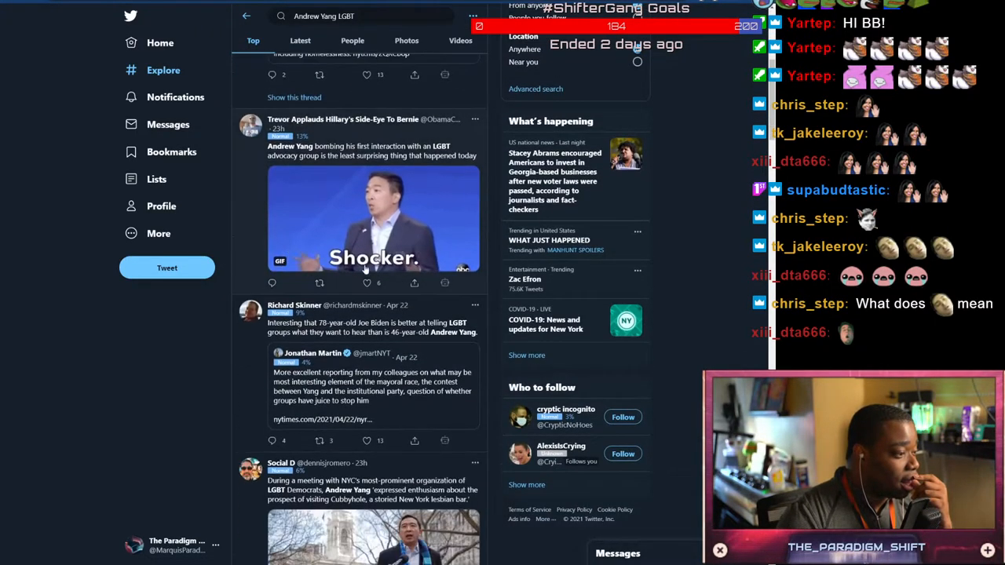
{"action": "scroll", "scroll_direction": "down", "scroll_amount": 3}
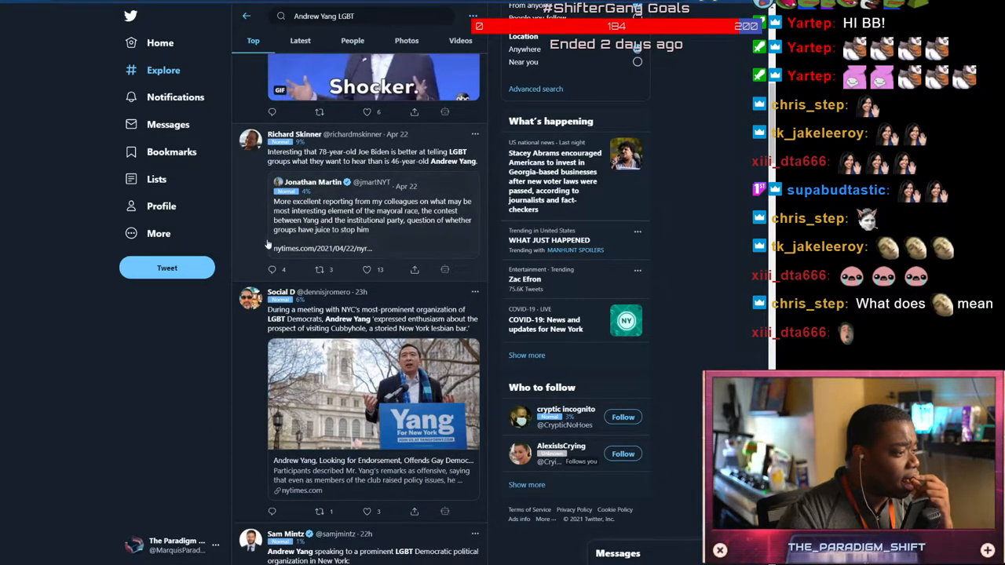
{"action": "scroll", "scroll_direction": "down", "scroll_amount": 3}
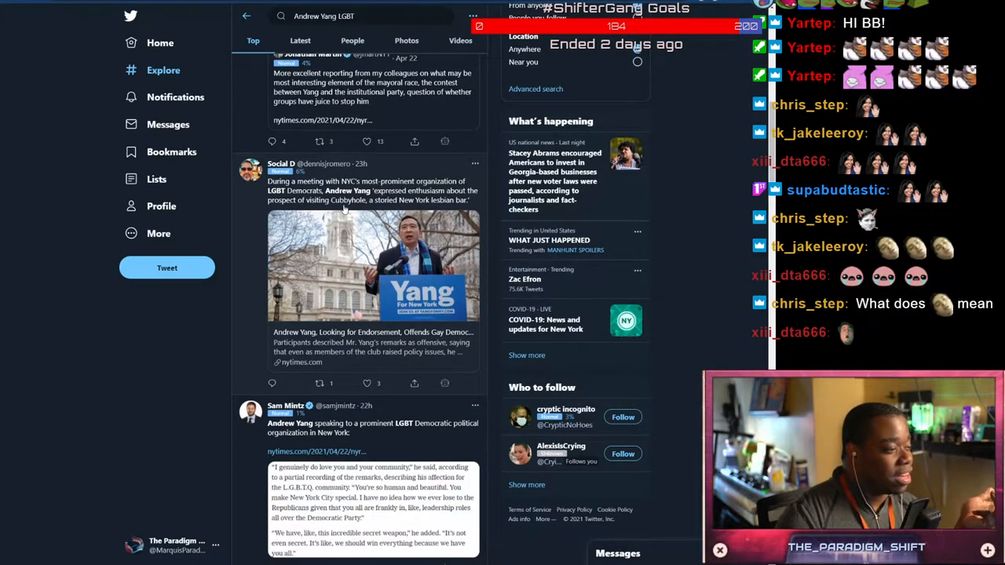
{"action": "scroll", "scroll_direction": "down", "scroll_amount": 3}
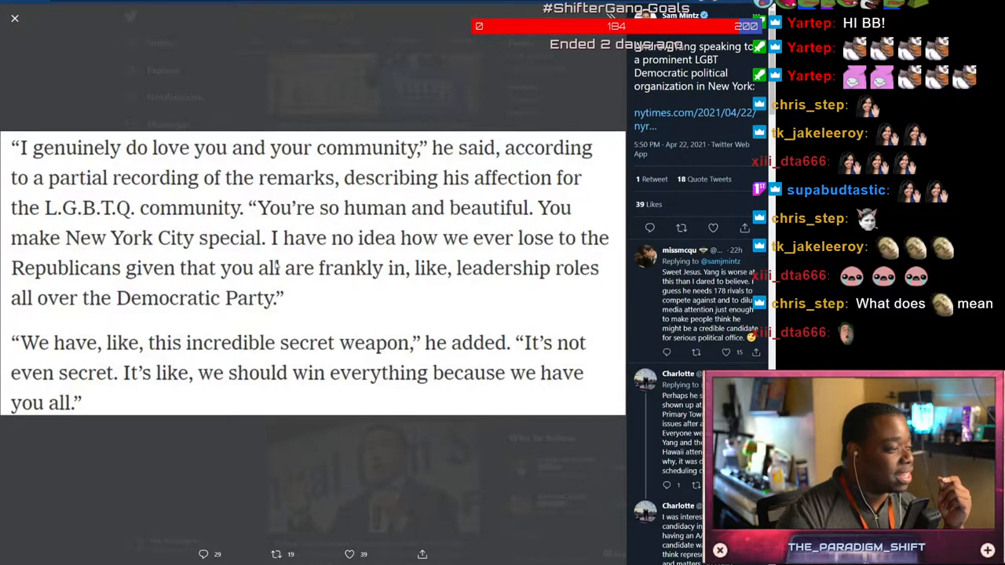
{"action": "mouse_move", "coordinate": [191, 289]}
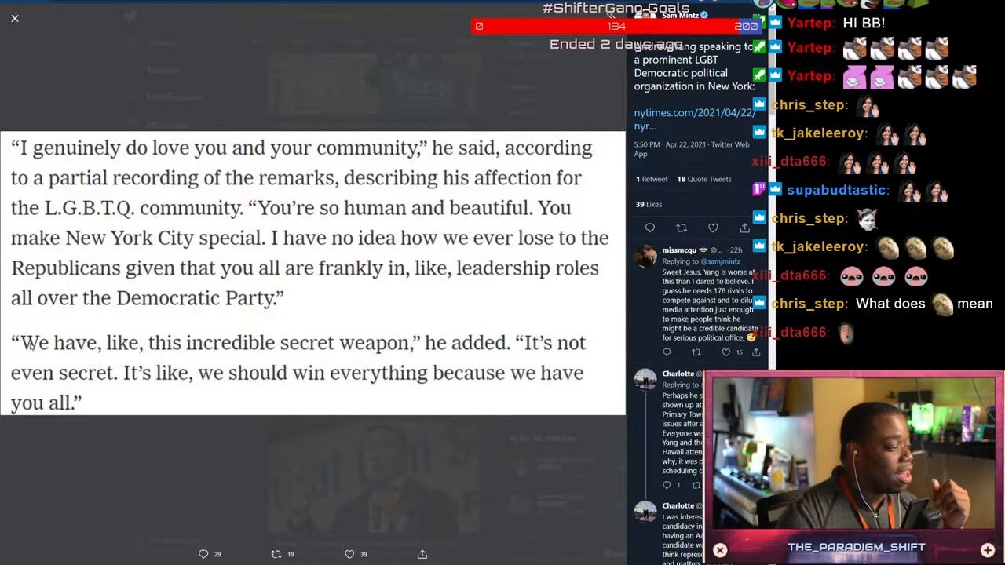
{"action": "mouse_move", "coordinate": [549, 358]}
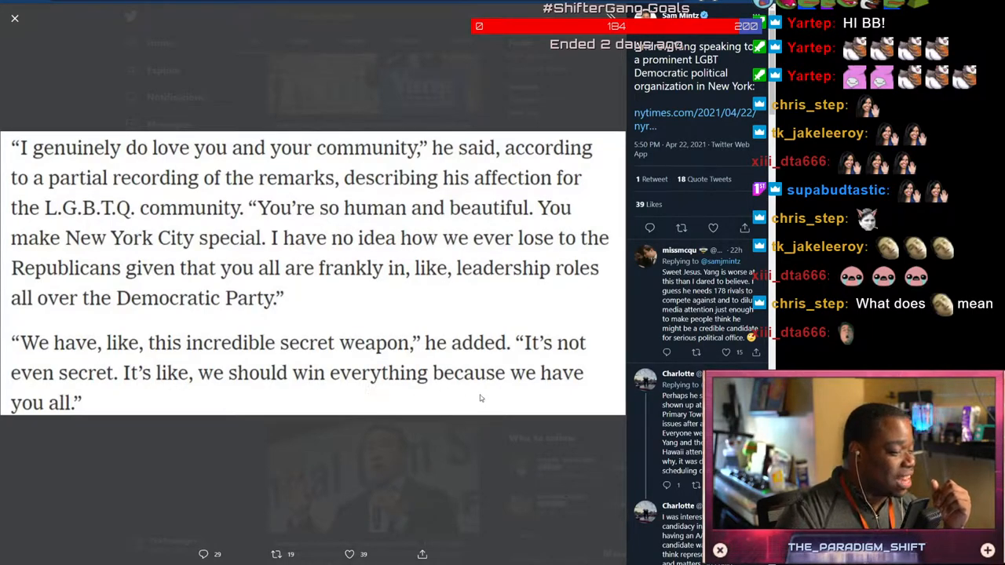
{"action": "mouse_move", "coordinate": [668, 346]}
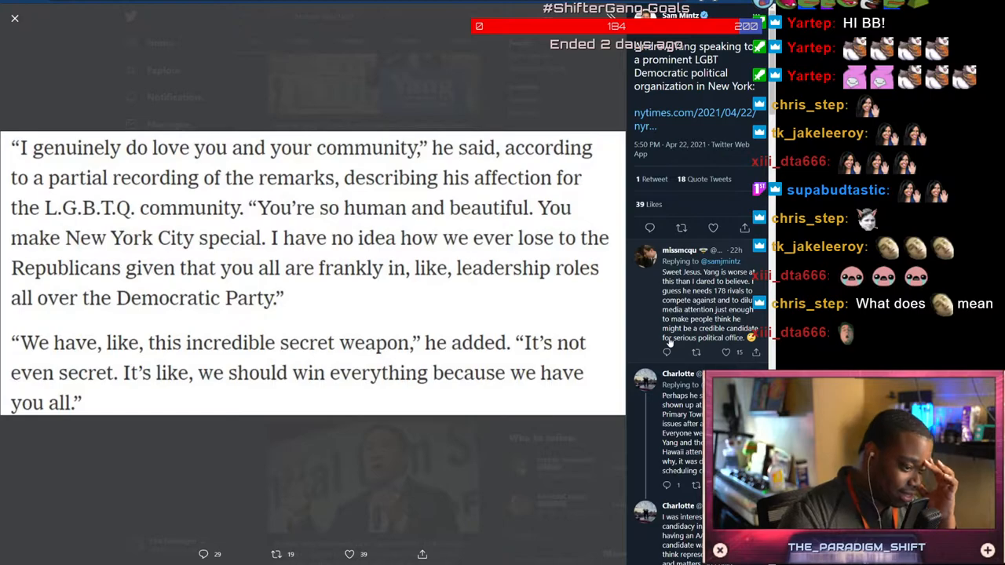
Scroll the Andrew Yang LGBT results past Sam Mintz's tweet to the Mediaite report
{"action": "scroll", "scroll_direction": "down", "scroll_amount": 3}
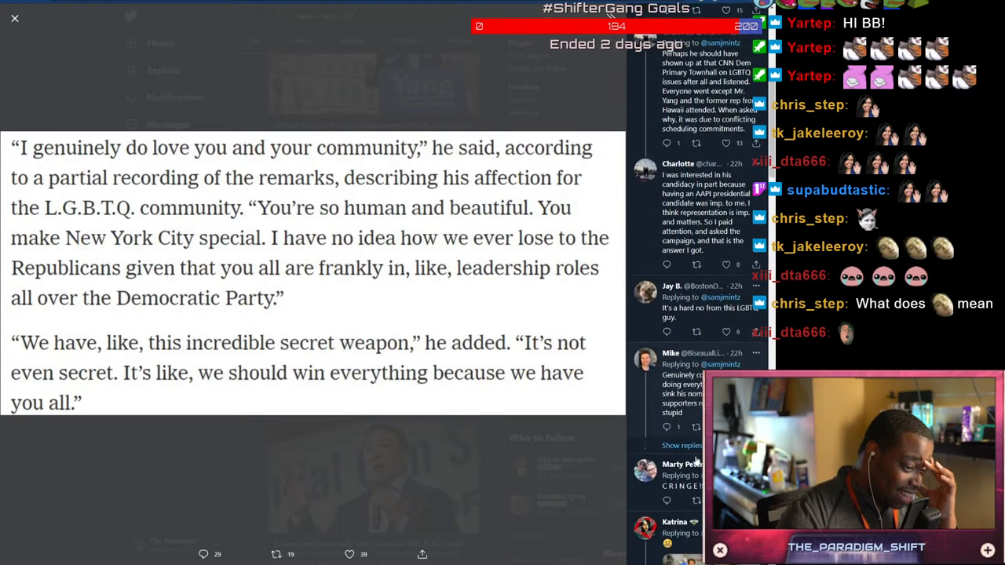
{"action": "mouse_move", "coordinate": [553, 418]}
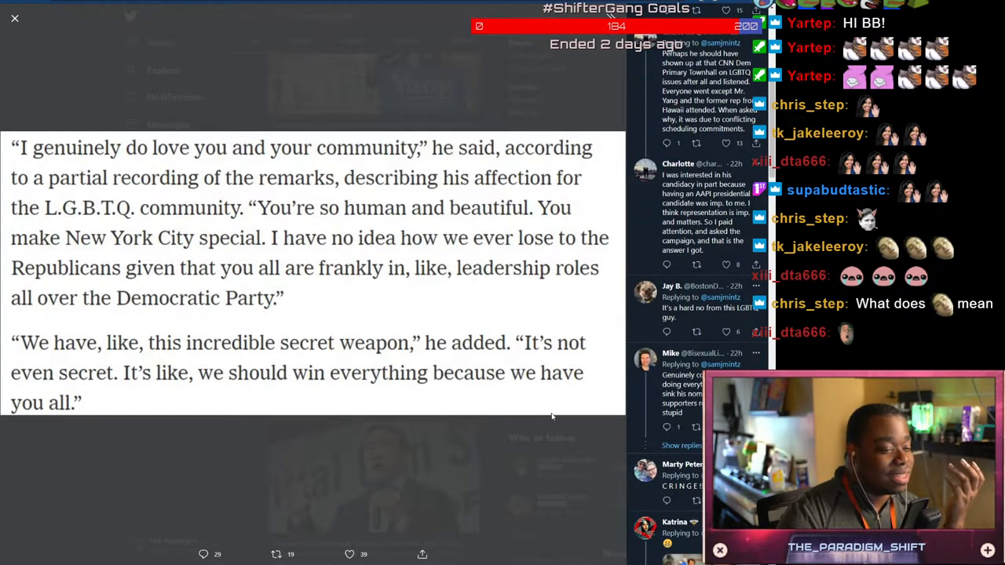
{"action": "scroll", "scroll_direction": "down", "scroll_amount": 3}
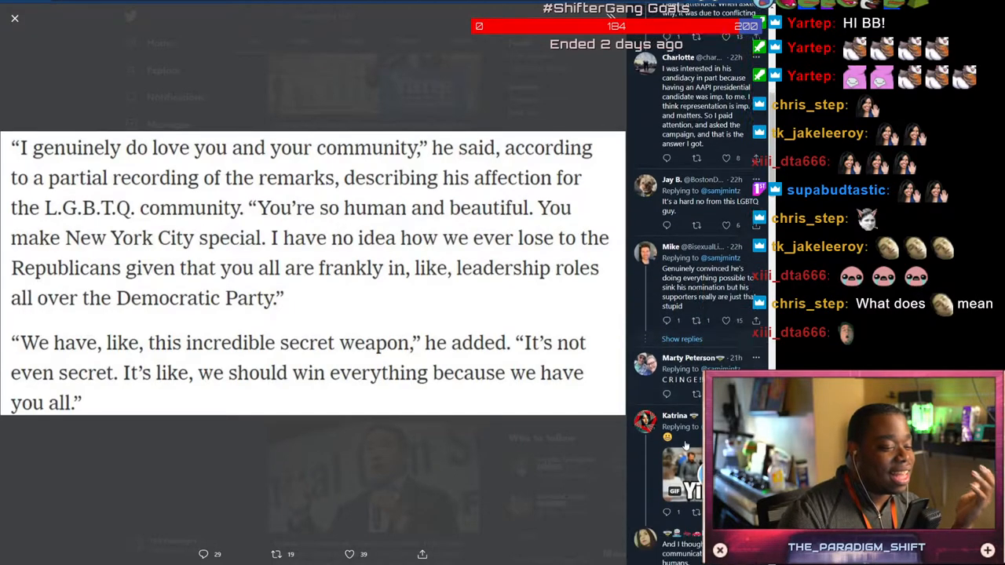
{"action": "scroll", "scroll_direction": "down", "scroll_amount": 3}
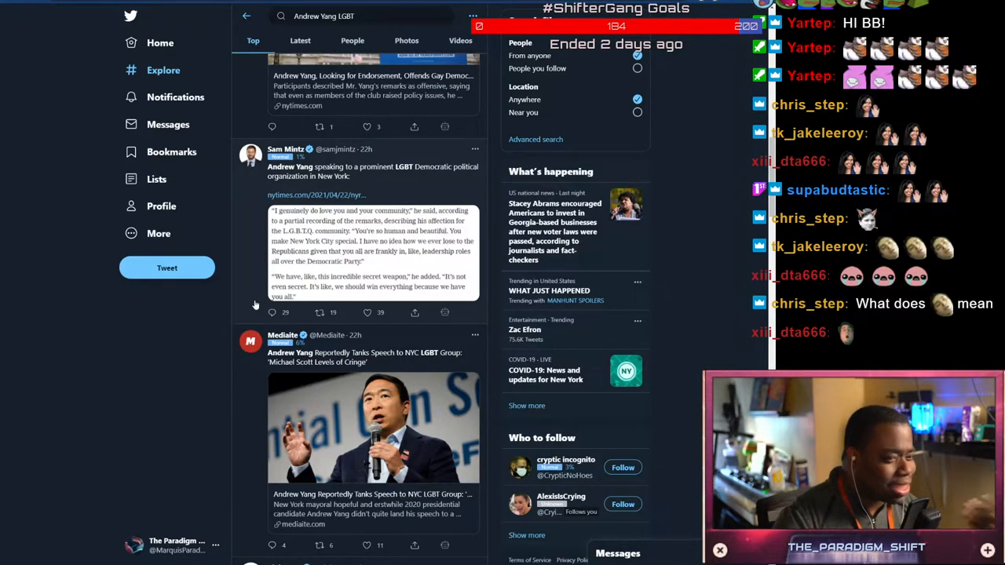
{"action": "scroll", "scroll_direction": "down", "scroll_amount": 3}
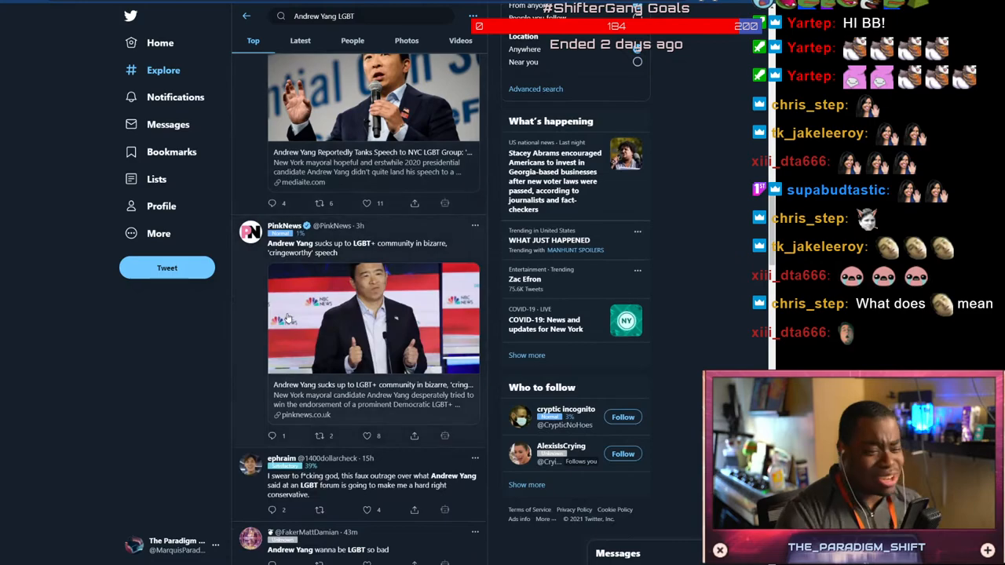
{"action": "scroll", "scroll_direction": "down", "scroll_amount": 3}
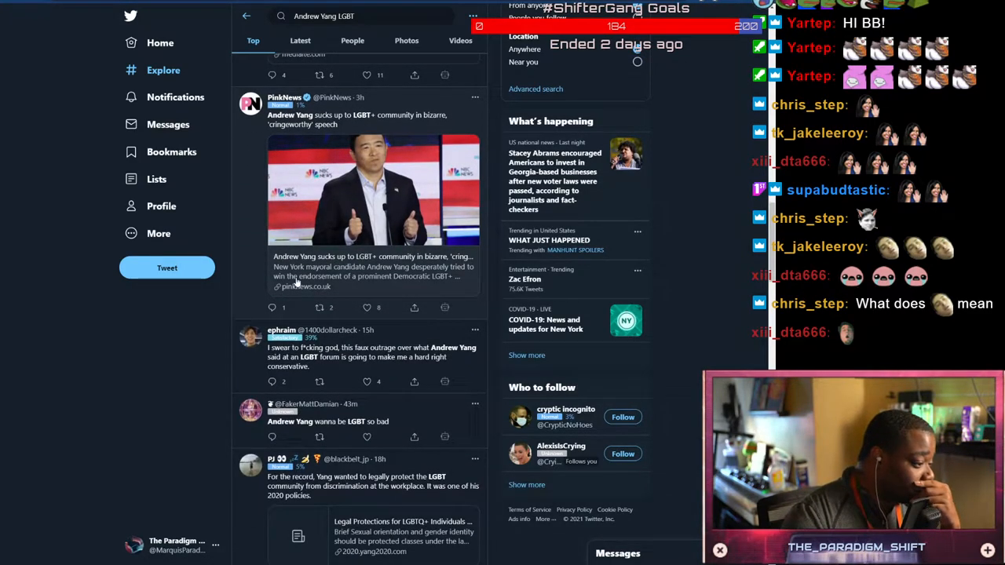
{"action": "scroll", "scroll_direction": "down", "scroll_amount": 3}
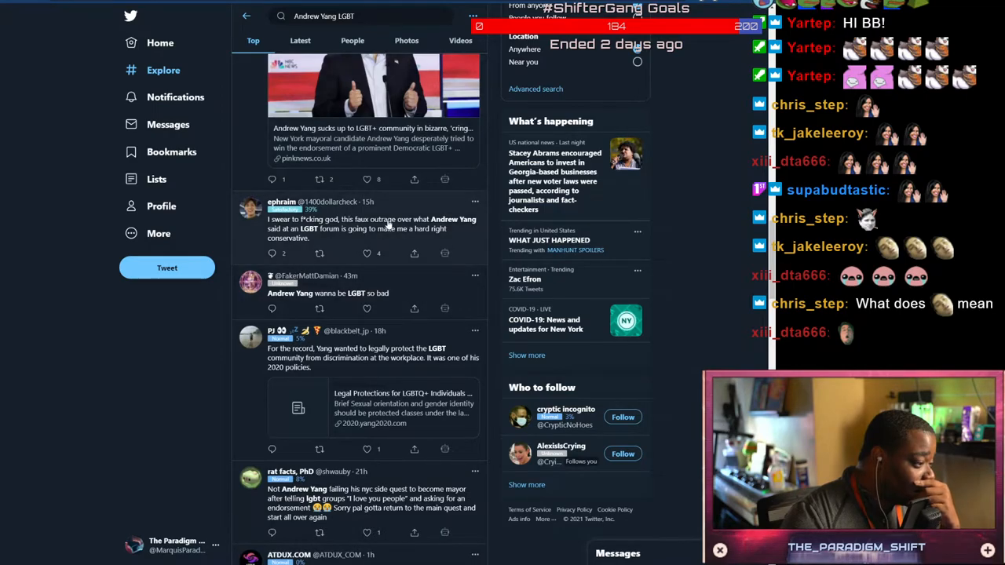
{"action": "left_click", "coordinate": [374, 227]}
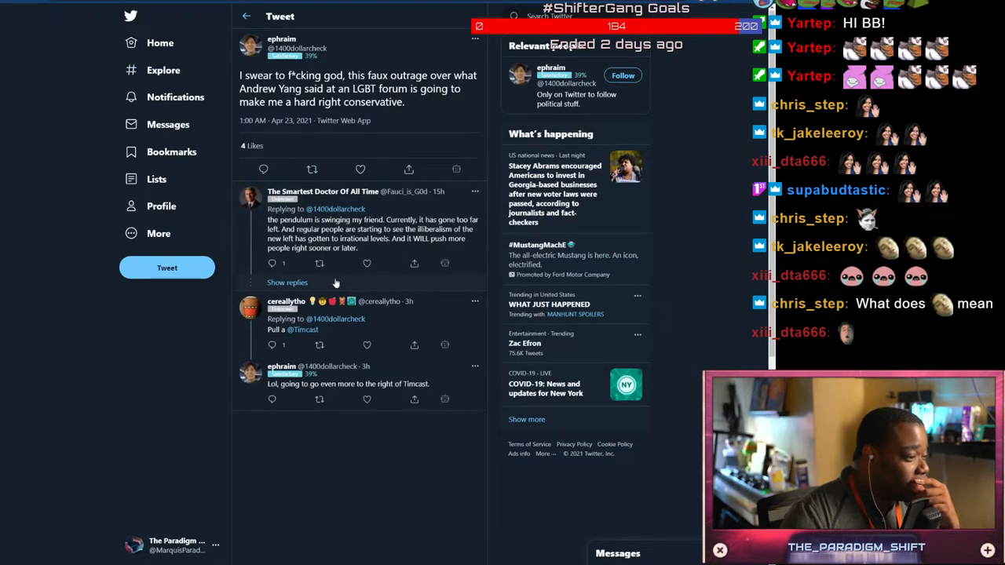
{"action": "left_click", "coordinate": [287, 282]}
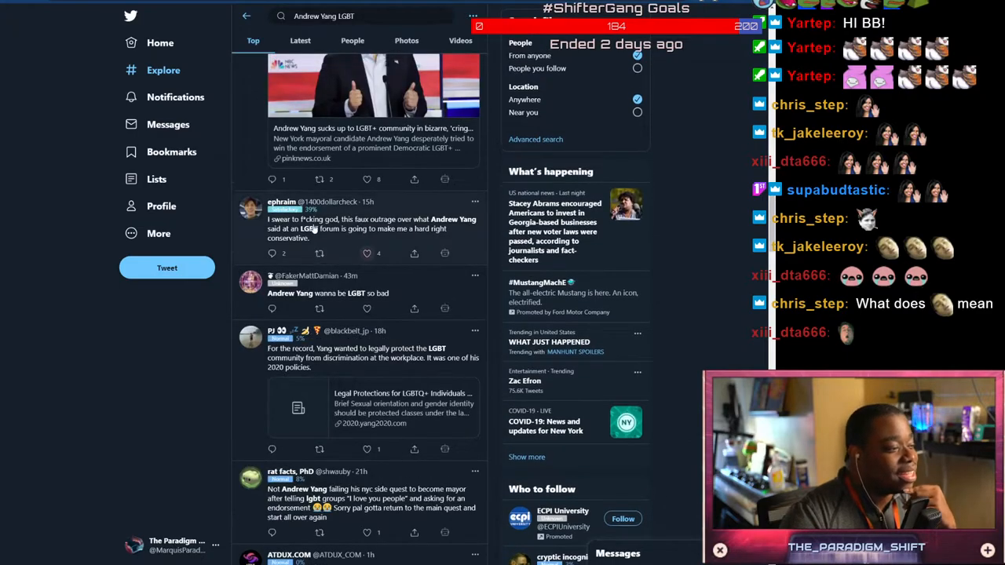
Visit the author's profile and open Eugene Gu's tweet on media treating Yang like garbage
{"action": "left_click", "coordinate": [281, 201]}
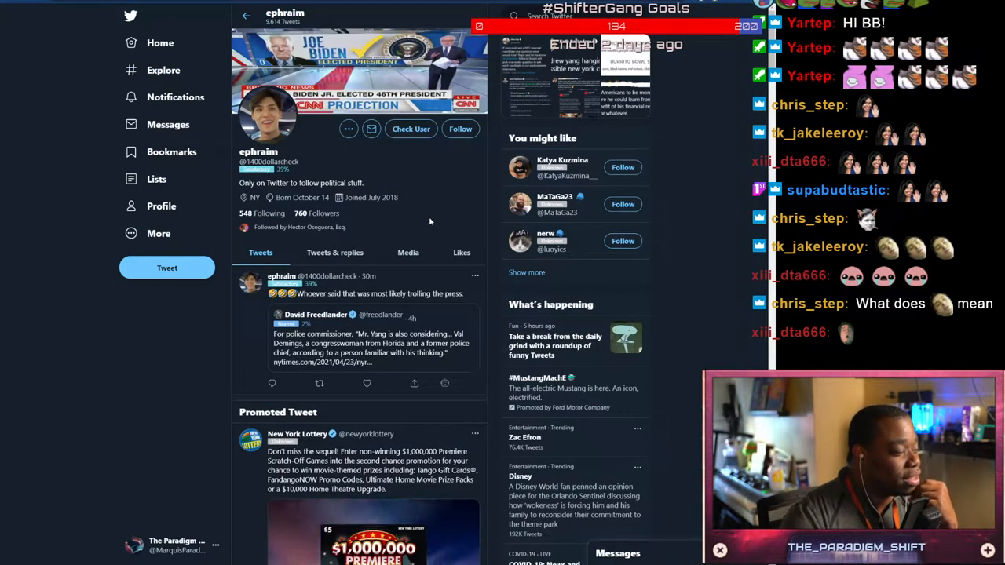
{"action": "scroll", "scroll_direction": "down", "scroll_amount": 3}
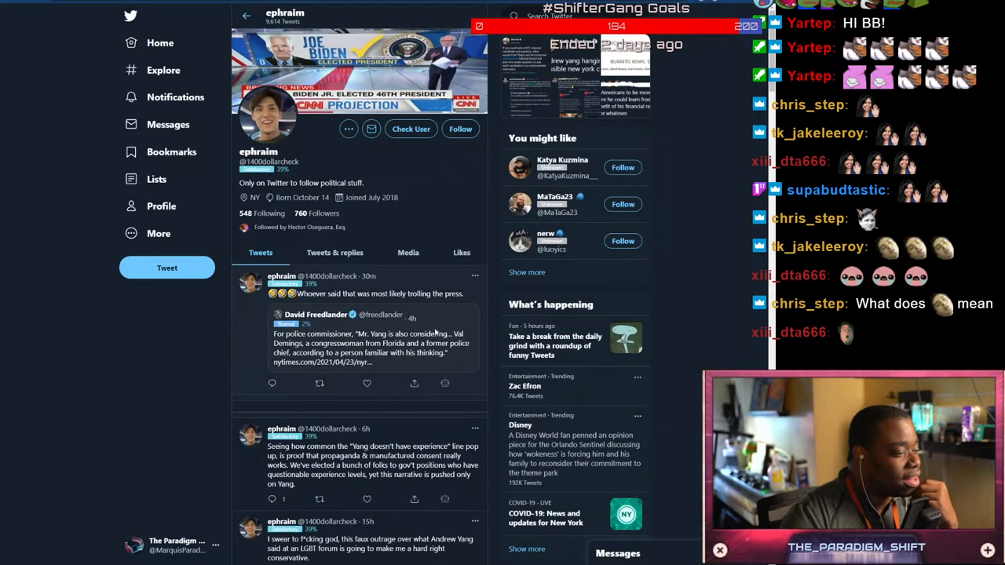
{"action": "left_click", "coordinate": [369, 345]}
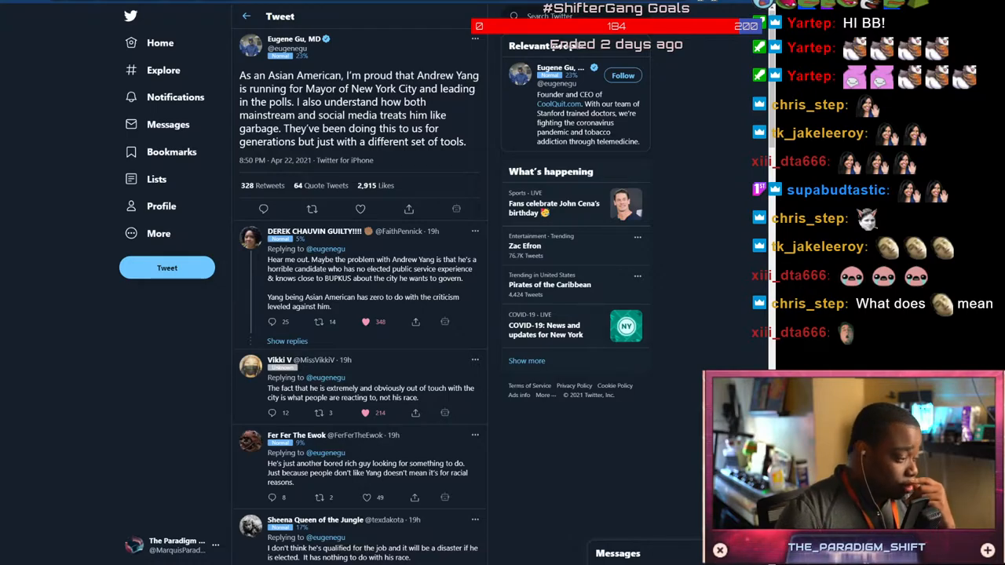
Open the reply on Yang's lack of experience and highlight its claim he knows little about the city
{"action": "left_click", "coordinate": [369, 259]}
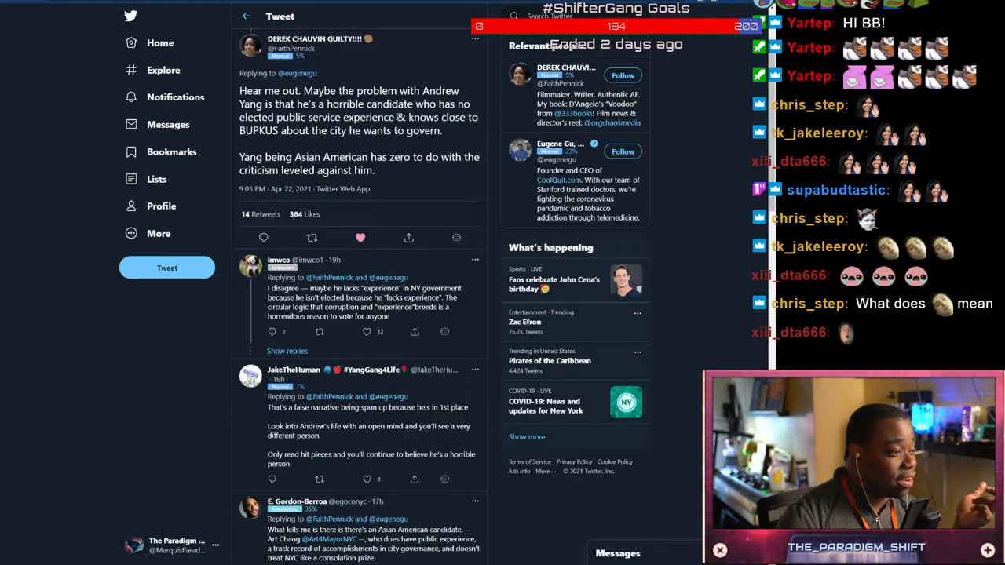
{"action": "left_click_drag", "start_coordinate": [418, 116], "coordinate": [448, 130]}
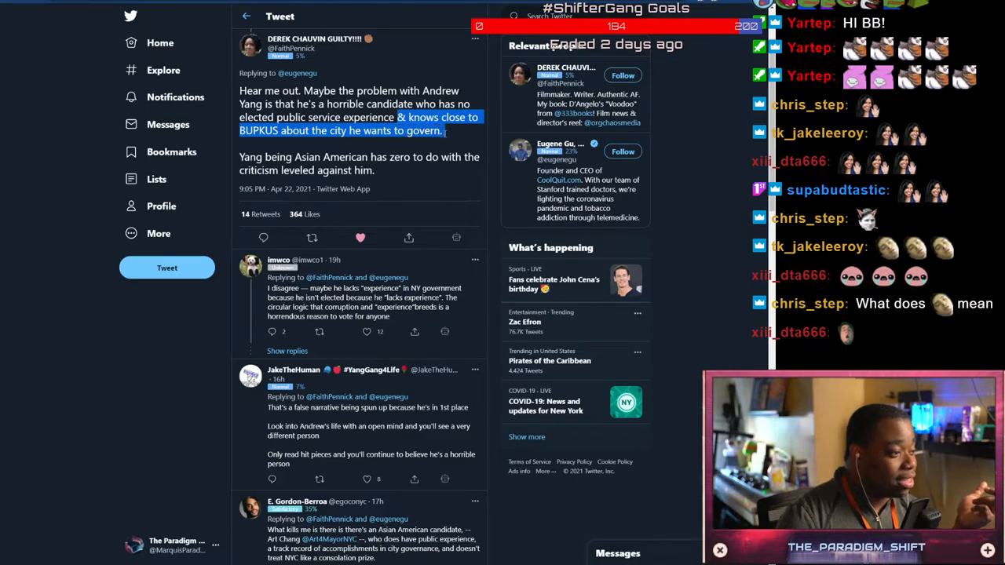
{"action": "scroll", "scroll_direction": "down", "scroll_amount": 3}
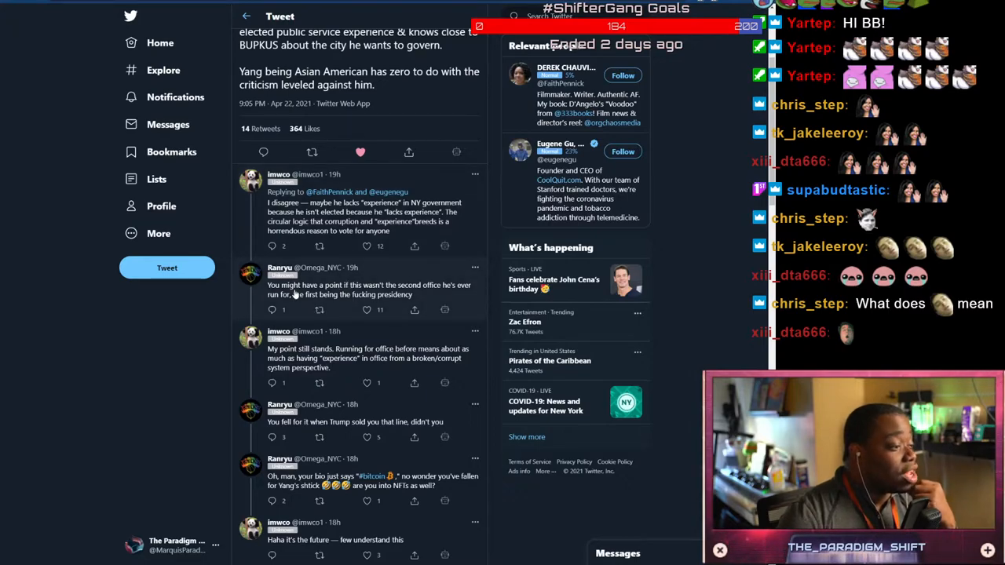
{"action": "mouse_move", "coordinate": [374, 297]}
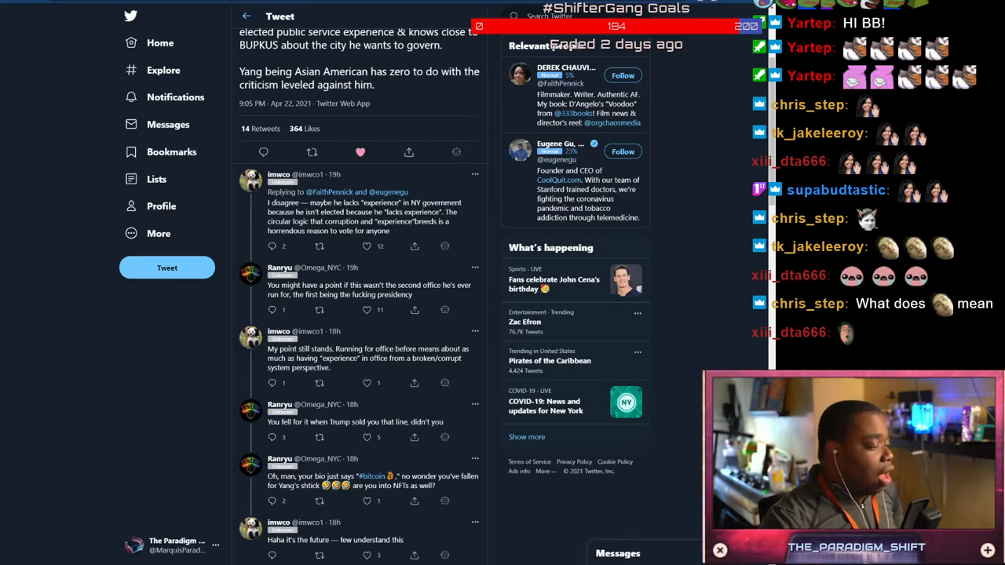
Scroll through the experience reply's thread, then back up toward Eugene Gu's original tweet
{"action": "scroll", "scroll_direction": "down", "scroll_amount": 3}
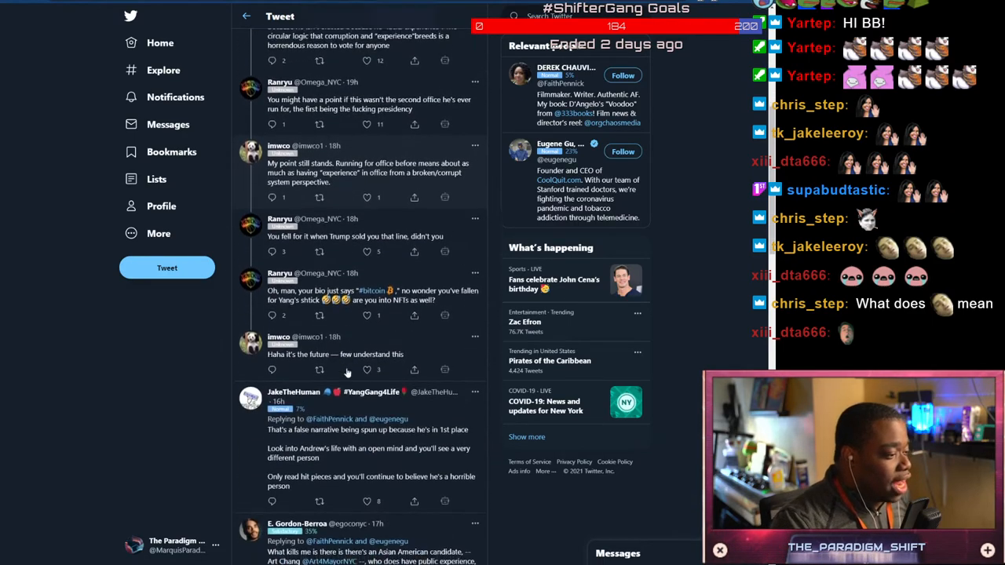
{"action": "scroll", "scroll_direction": "down", "scroll_amount": 3}
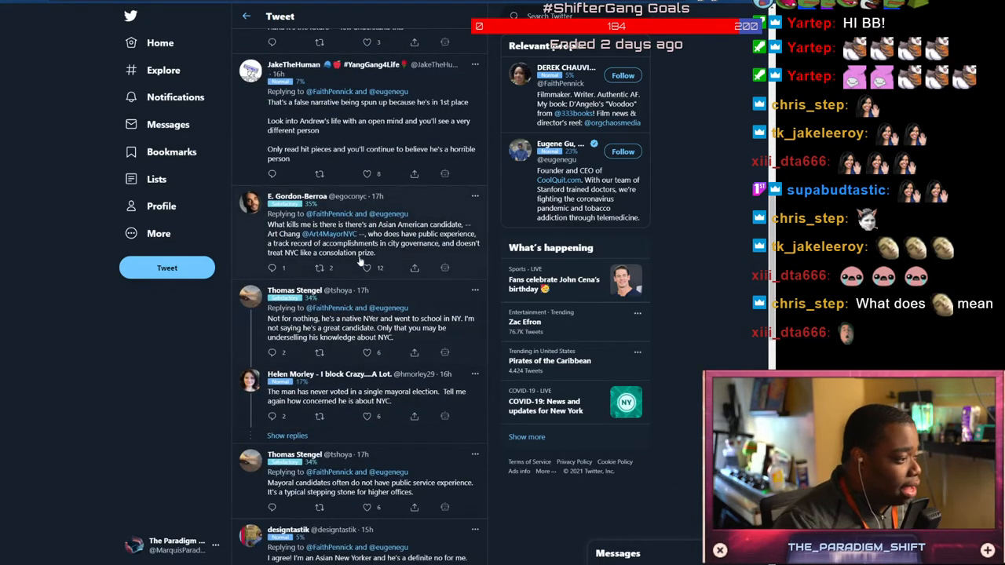
{"action": "mouse_move", "coordinate": [292, 389]}
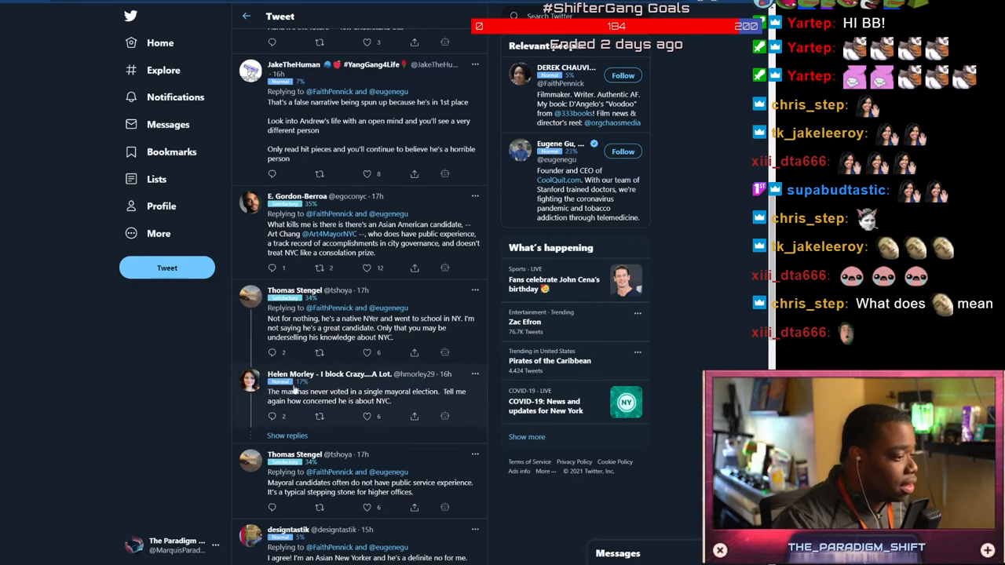
{"action": "scroll", "scroll_direction": "down", "scroll_amount": 3}
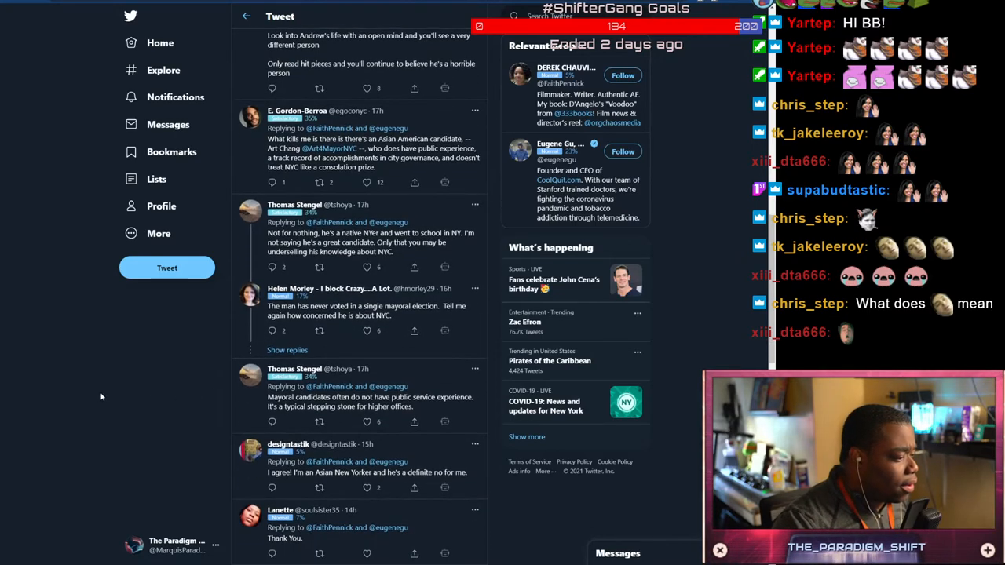
{"action": "scroll", "scroll_direction": "down", "scroll_amount": 3}
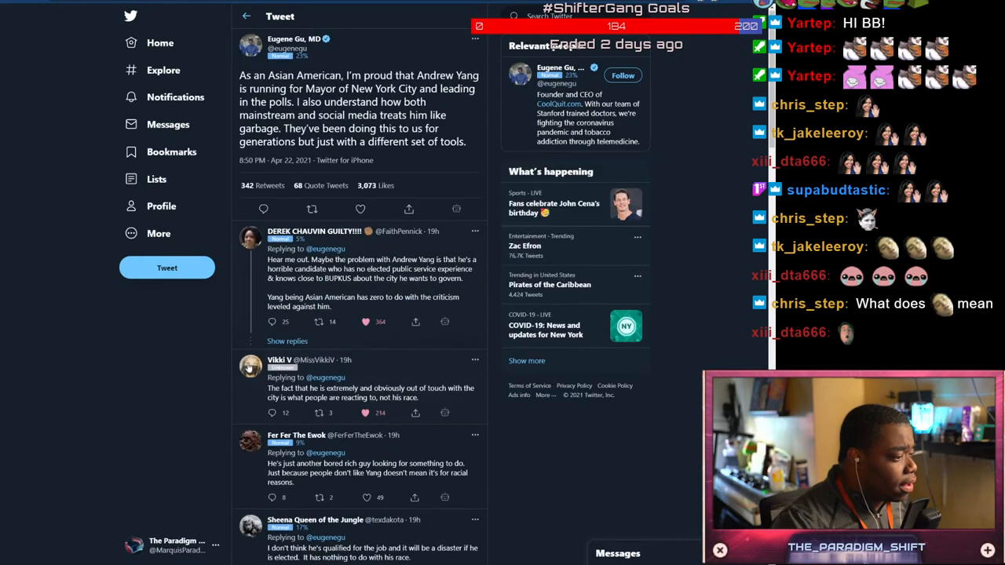
{"action": "scroll", "scroll_direction": "down", "scroll_amount": 3}
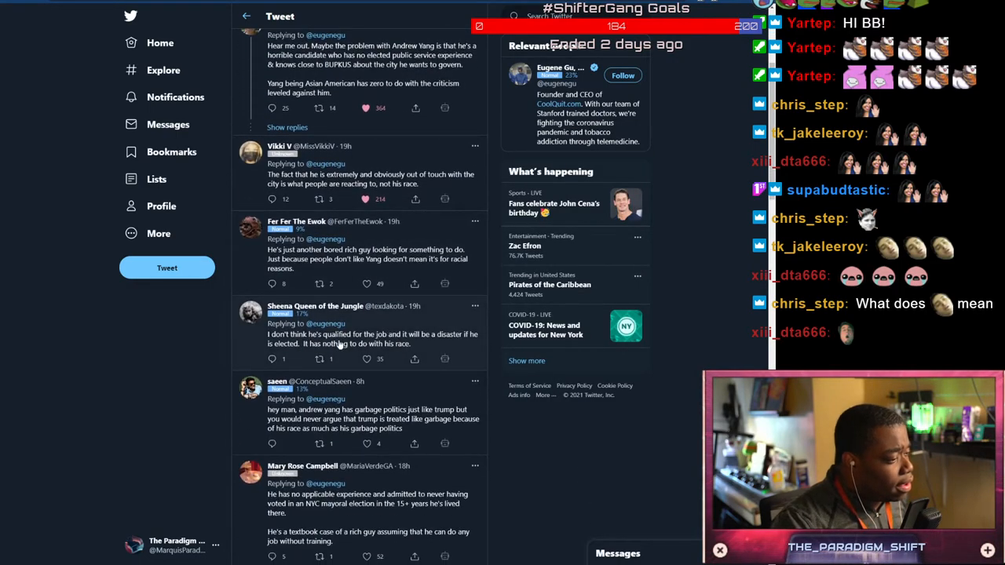
{"action": "scroll", "scroll_direction": "up", "scroll_amount": 3}
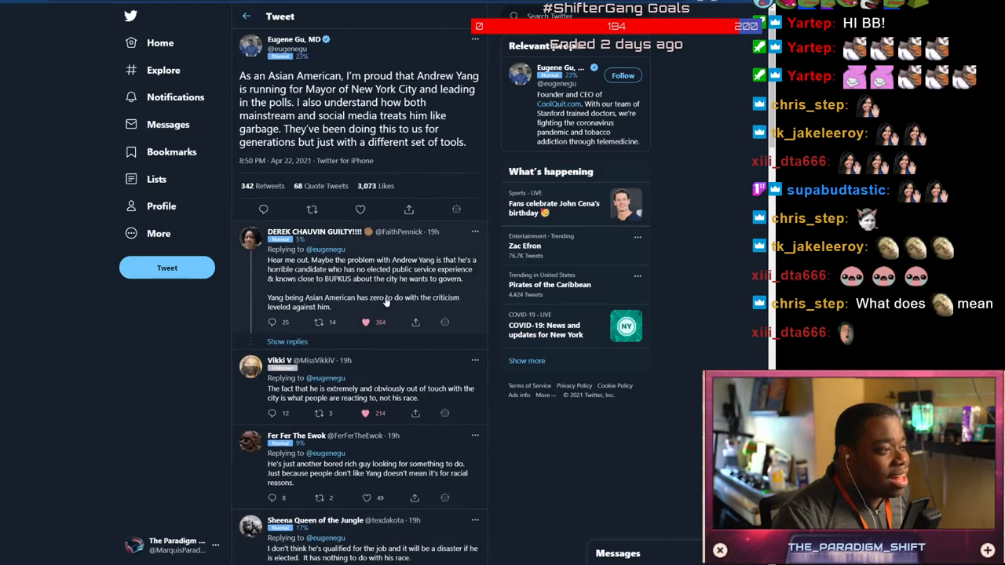